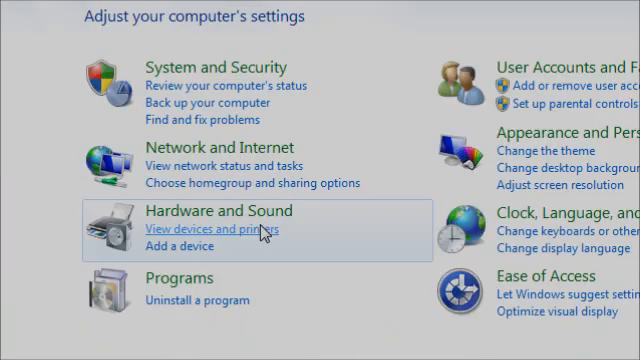
Go into the Programs category of Control Panel
click(178, 278)
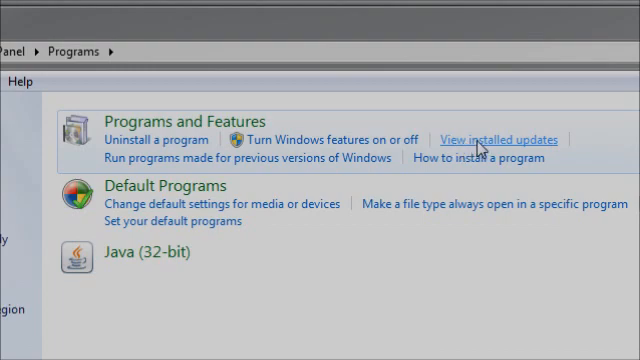
Show the installed updates list and scroll down to the Internet Explorer 9 update
click(500, 140)
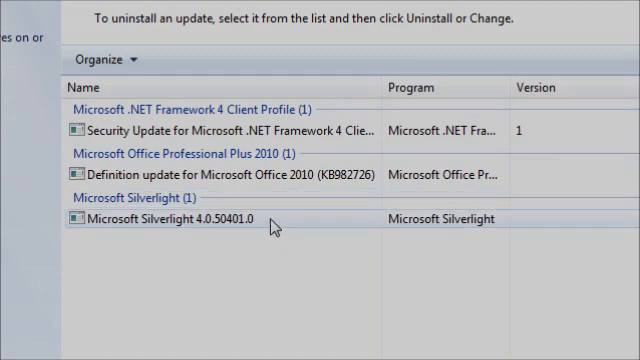
mouse_move(296, 236)
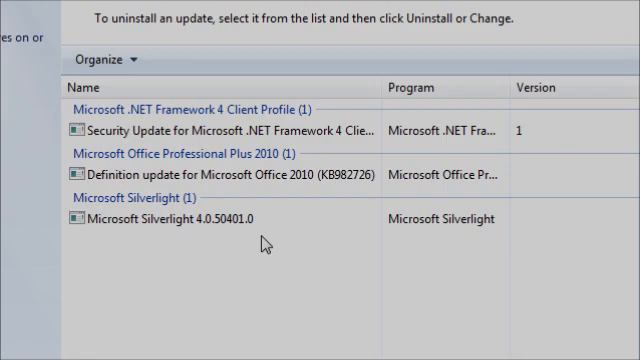
scroll(down, 3)
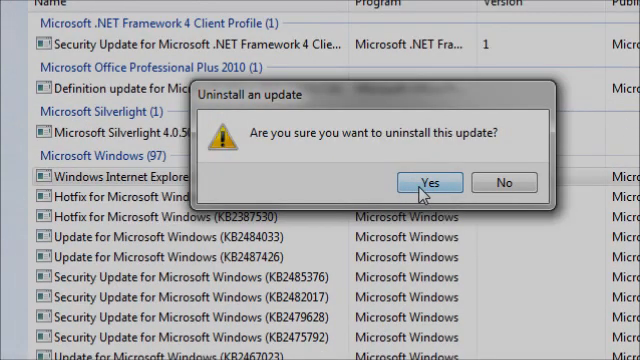
Confirm Yes to uninstall the Windows Internet Explorer 9 update
click(430, 182)
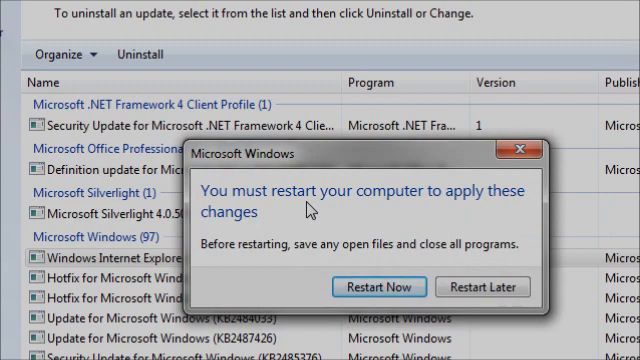
mouse_move(470, 248)
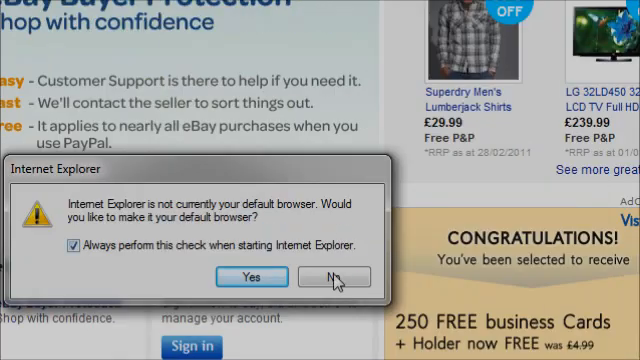
Answer No to the default-browser prompt and scroll down the eBay UK page
click(356, 276)
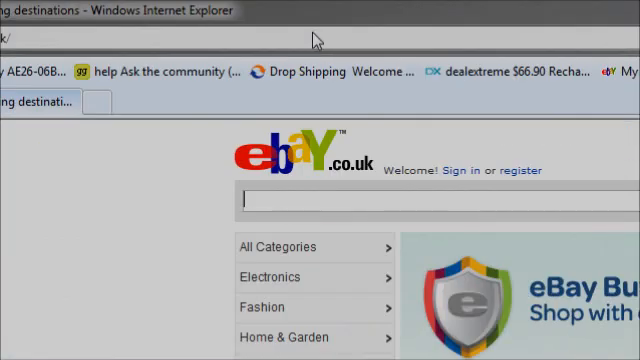
scroll(down, 3)
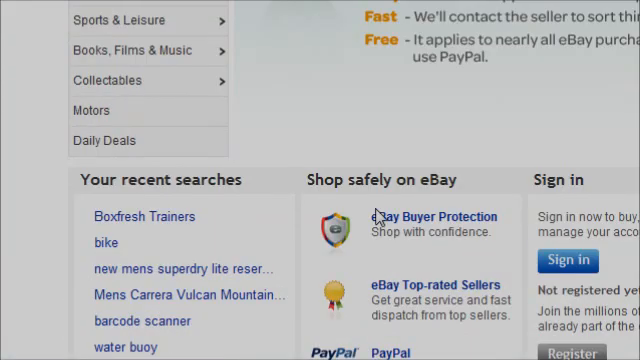